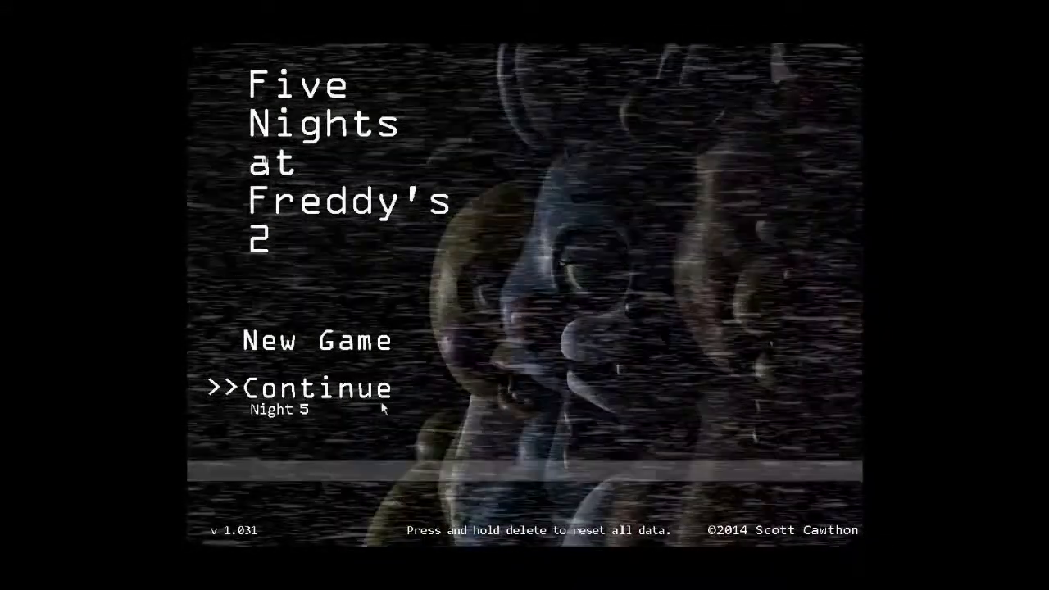
- Continue the saved game from the title screen into Night 5
{"action": "left_click", "coordinate": [318, 388]}
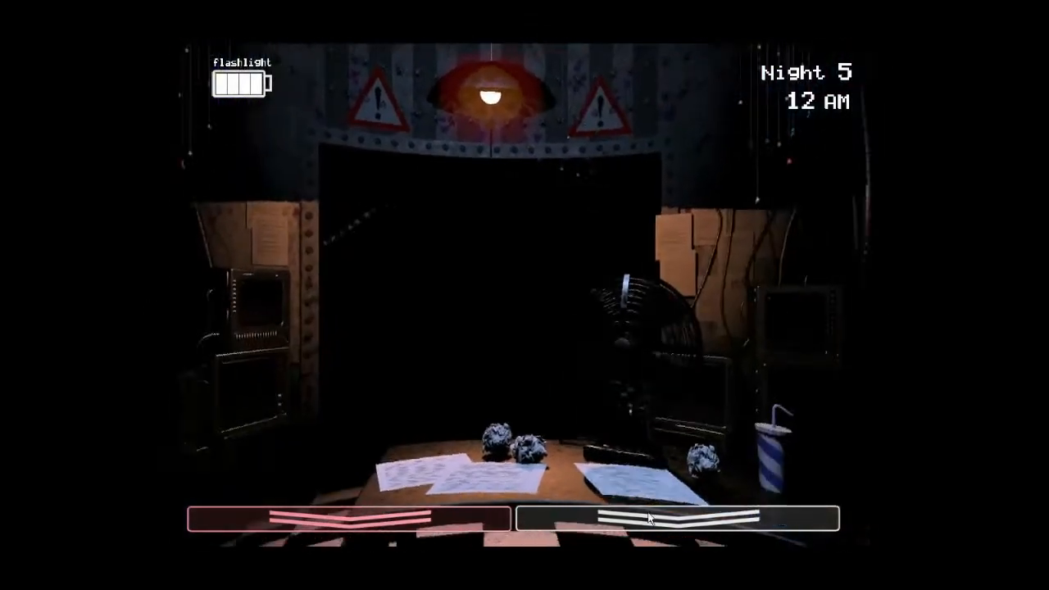
- Raise the camera monitor and wind the Prize Corner music box on CAM 11
{"action": "left_click", "coordinate": [676, 518]}
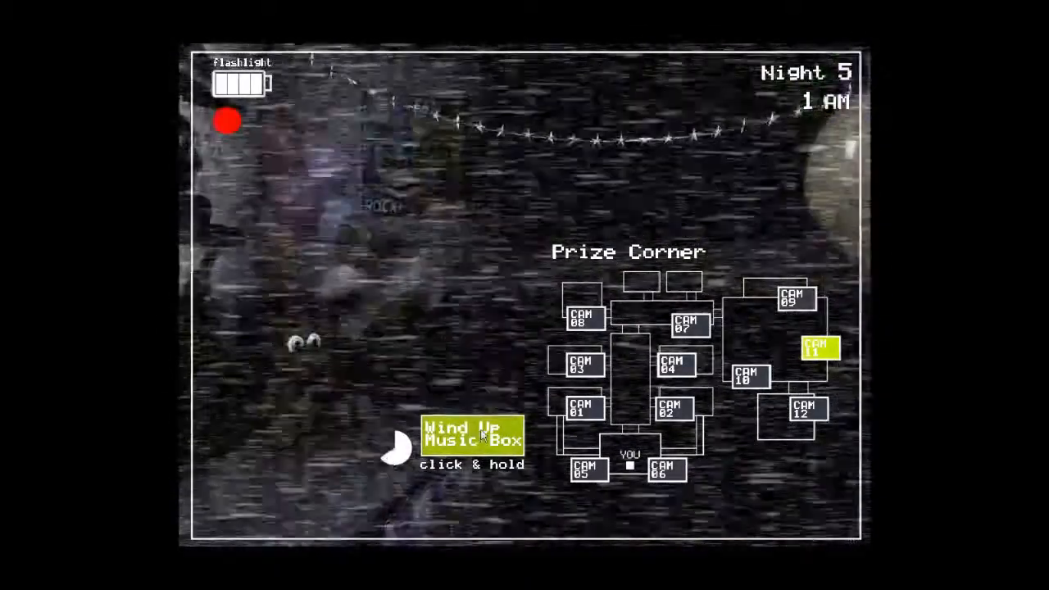
{"action": "left_click", "coordinate": [471, 439]}
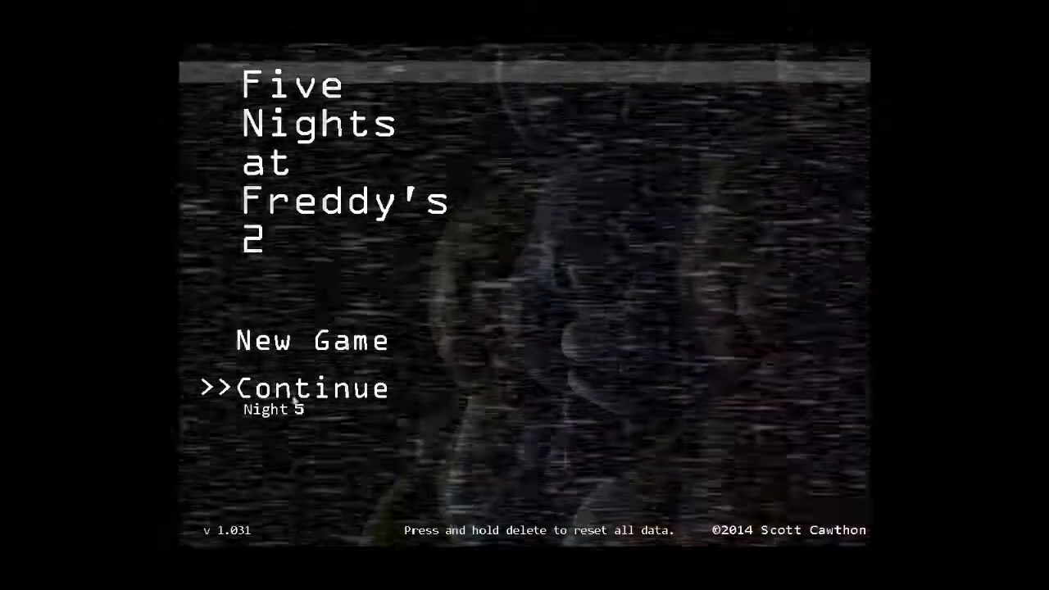
- Continue Night 5 again from the title screen after the failed attempt
{"action": "left_click", "coordinate": [312, 388]}
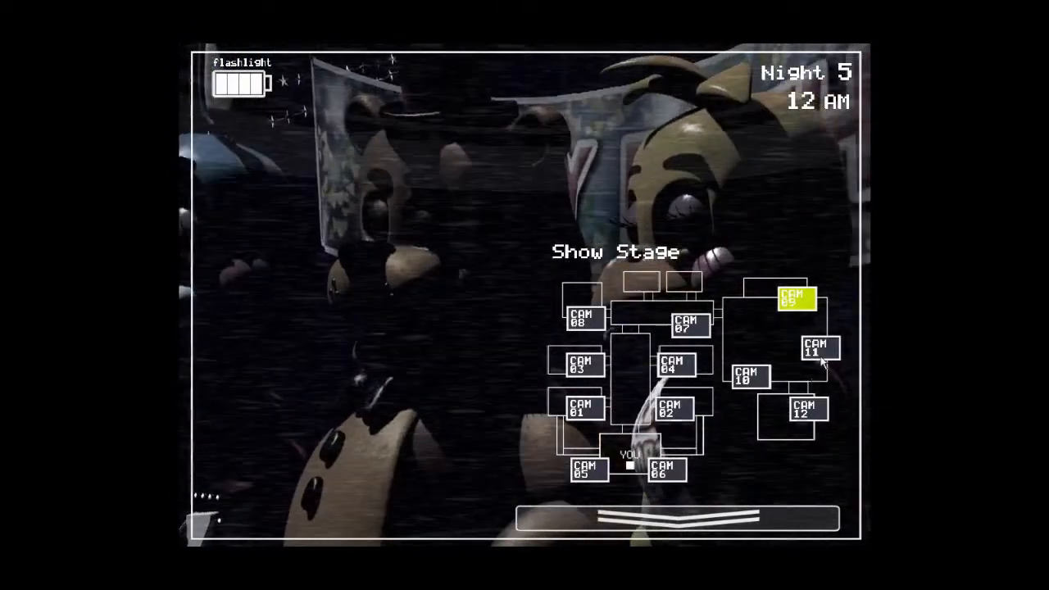
- Switch the camera feed to the Prize Corner camera as 2 AM approaches
{"action": "left_click", "coordinate": [819, 348]}
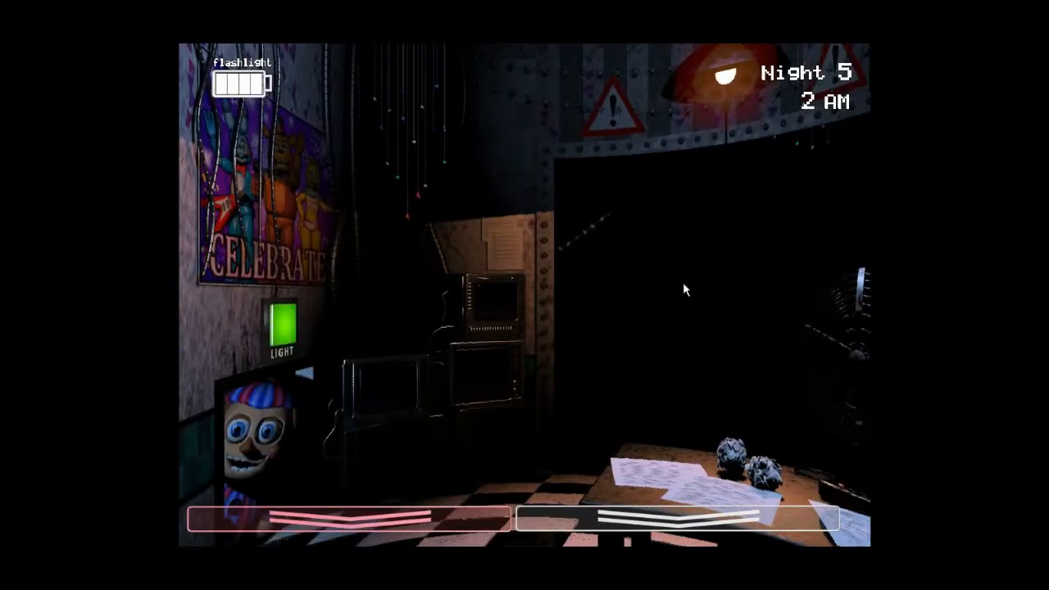
- Bring the camera tablet up over the office at 3 AM
{"action": "left_click", "coordinate": [281, 326]}
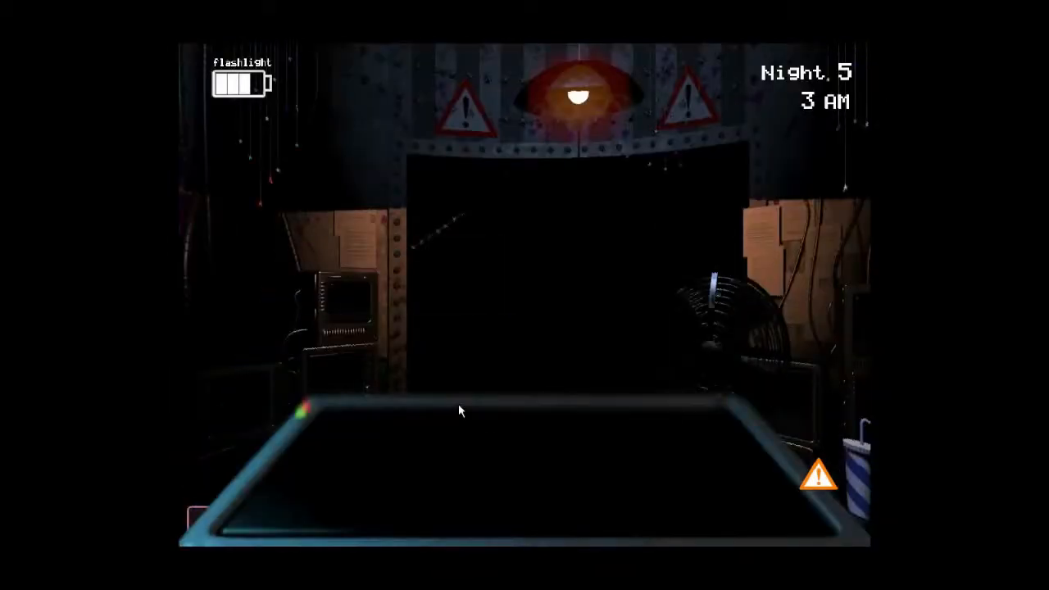
- Lower the monitor to check the empty hallway, then bring the cameras back up
{"action": "left_click", "coordinate": [819, 479]}
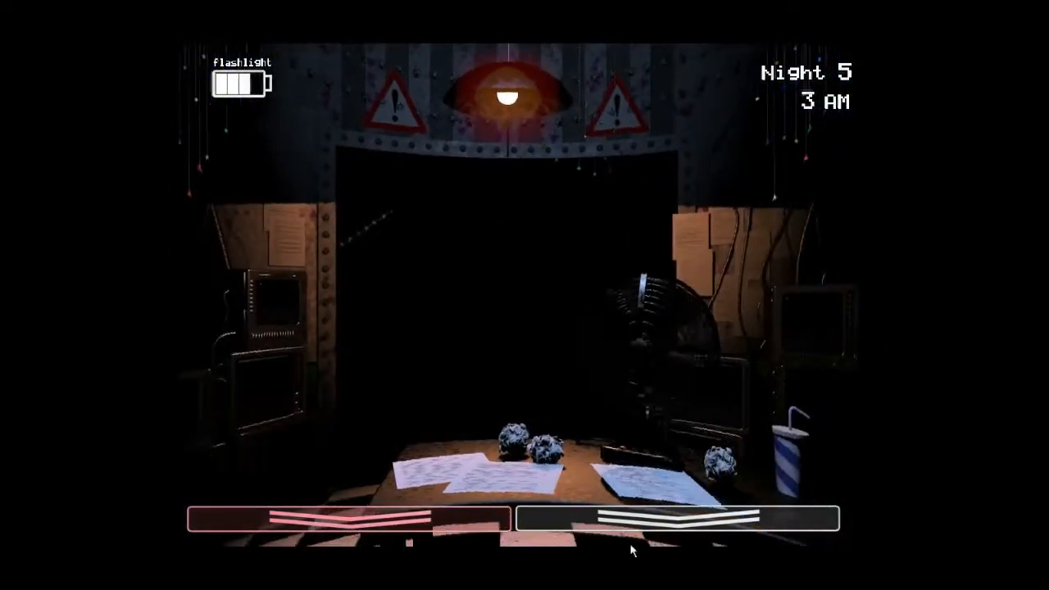
{"action": "left_click", "coordinate": [672, 518]}
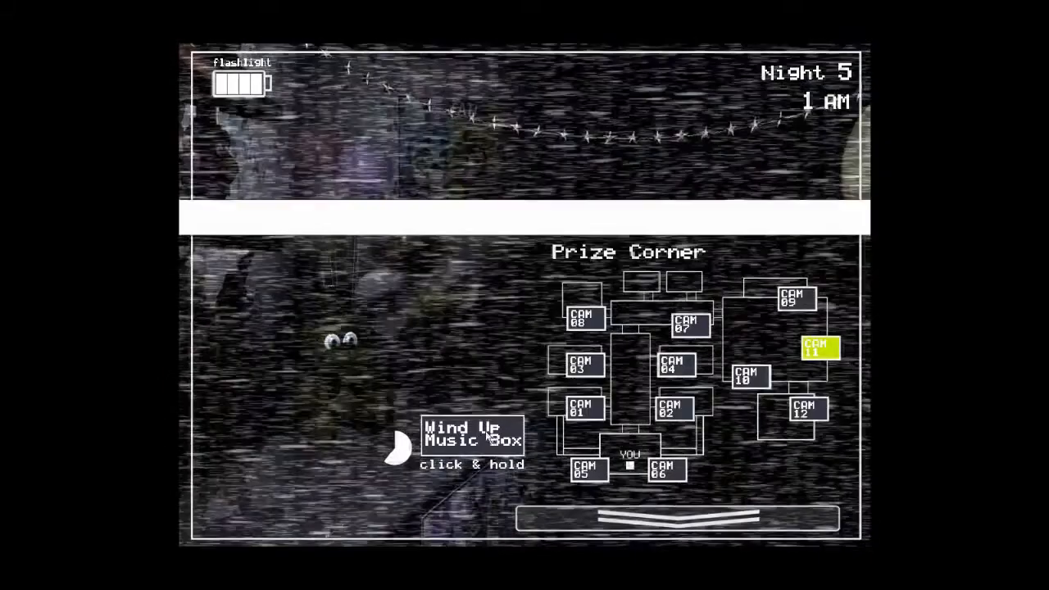
{"action": "left_click", "coordinate": [471, 443]}
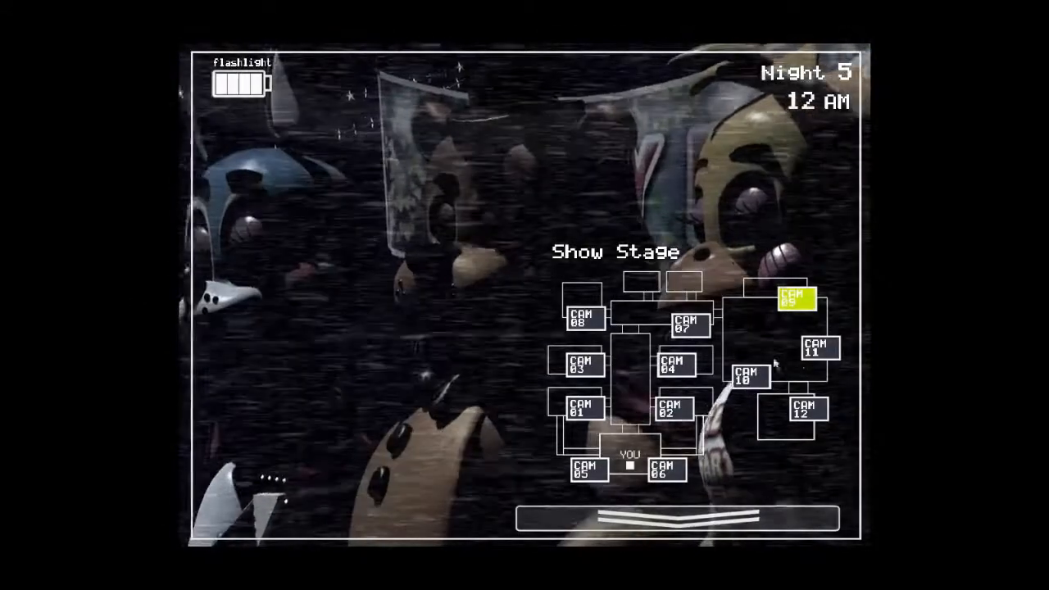
- Select CAM 11 (Prize Corner) on the monitor and start winding its music box
{"action": "left_click", "coordinate": [817, 350]}
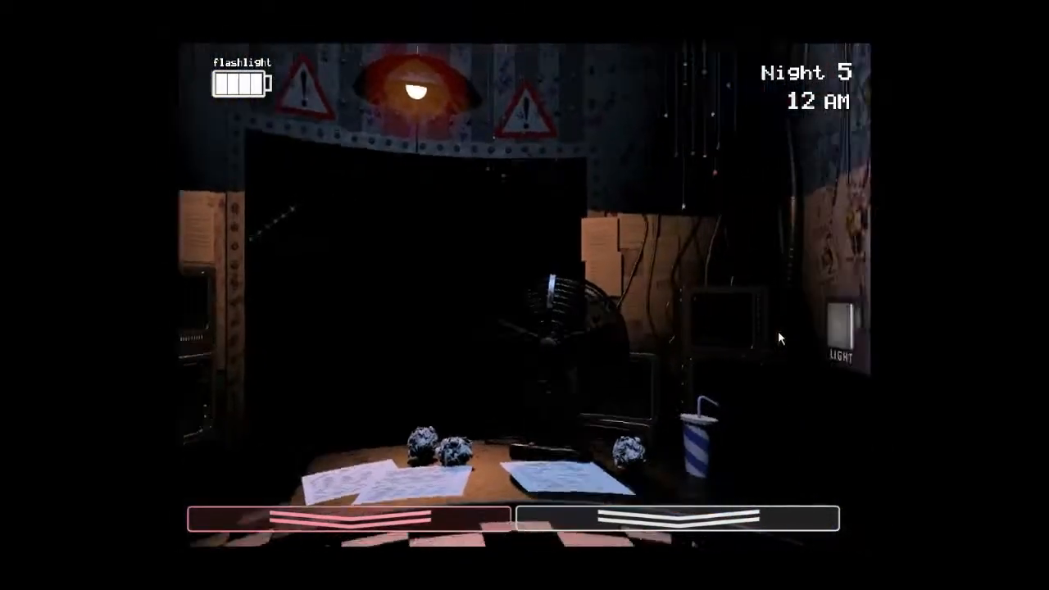
{"action": "left_click", "coordinate": [835, 336]}
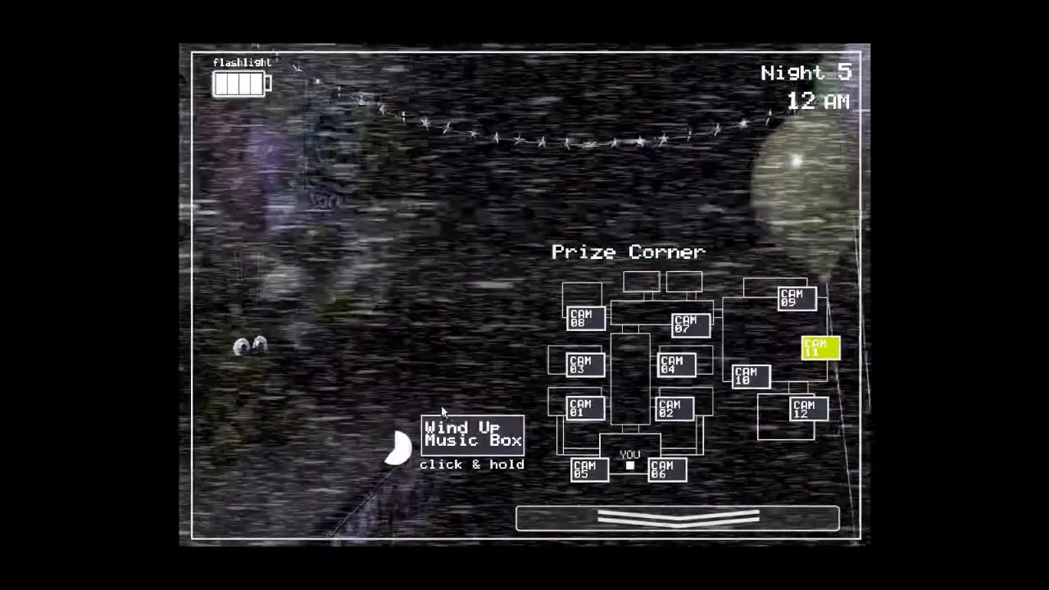
{"action": "left_click", "coordinate": [472, 438]}
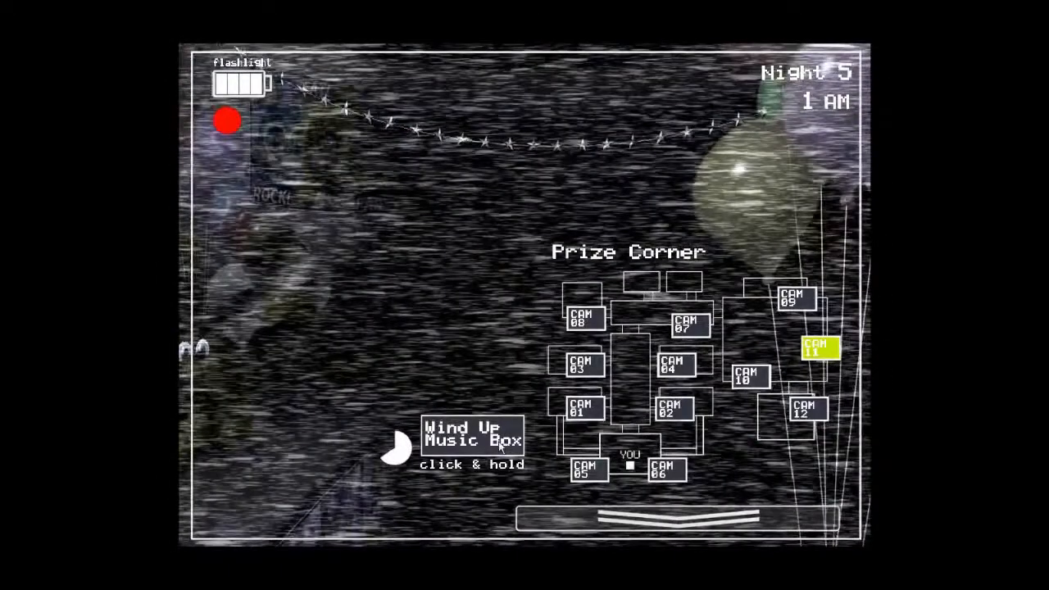
- Keep holding Wind Up Music Box on CAM 11 until the dial refills
{"action": "left_click", "coordinate": [471, 435]}
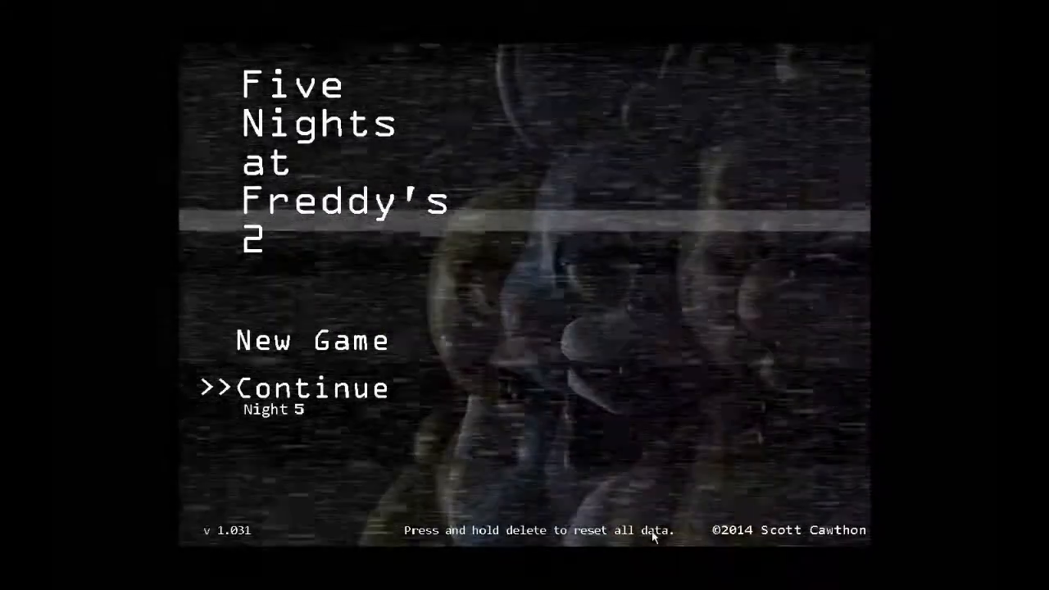
- Choose Continue on the title menu to restart Night 5
{"action": "left_click", "coordinate": [313, 388]}
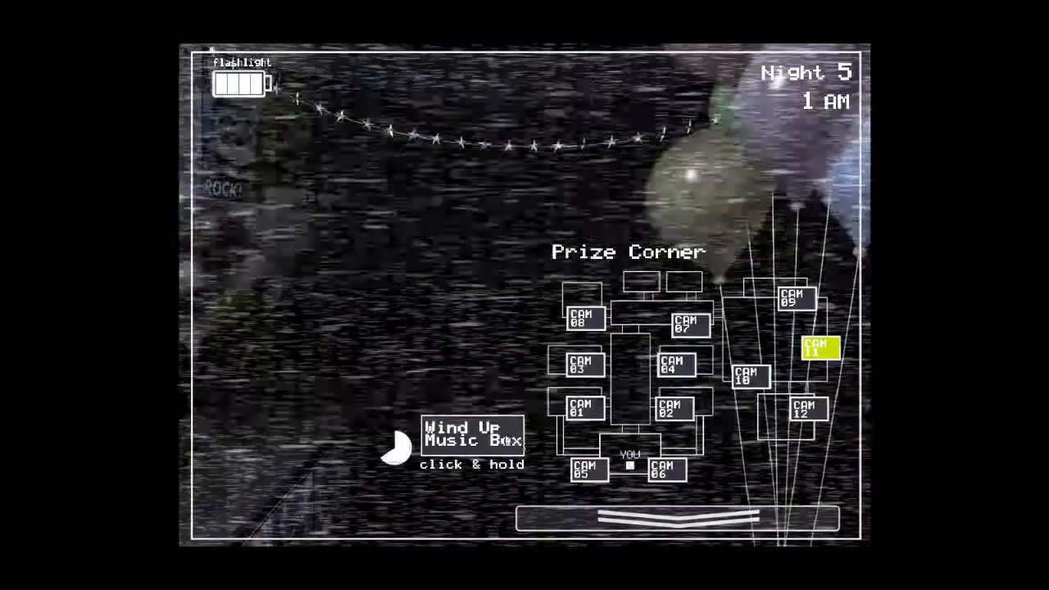
- Hold Wind Up Music Box on CAM 11 twice to refill the Prize Corner music box
{"action": "left_click", "coordinate": [470, 438]}
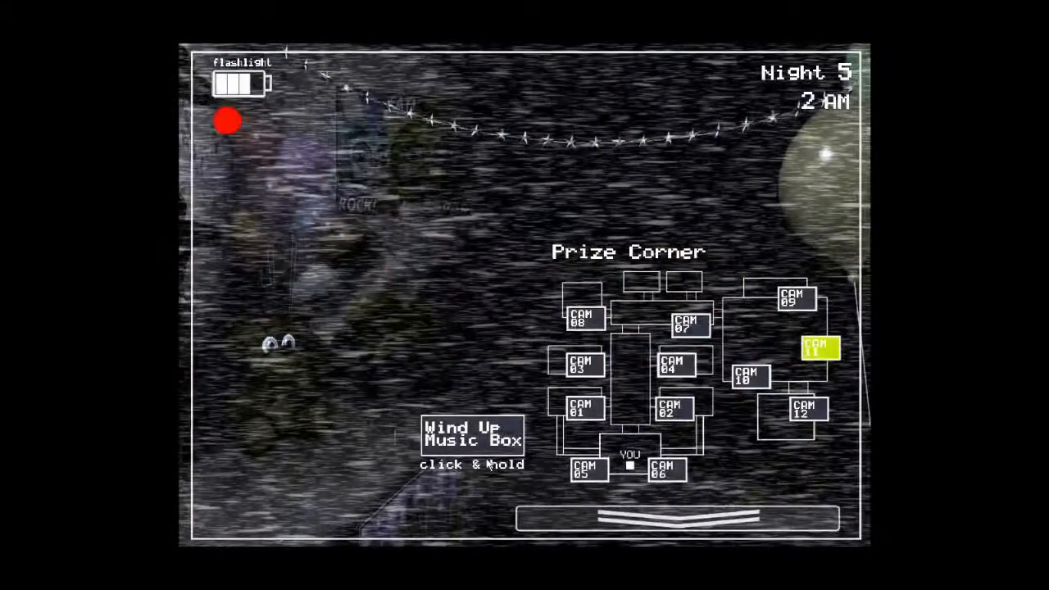
{"action": "left_click", "coordinate": [472, 434]}
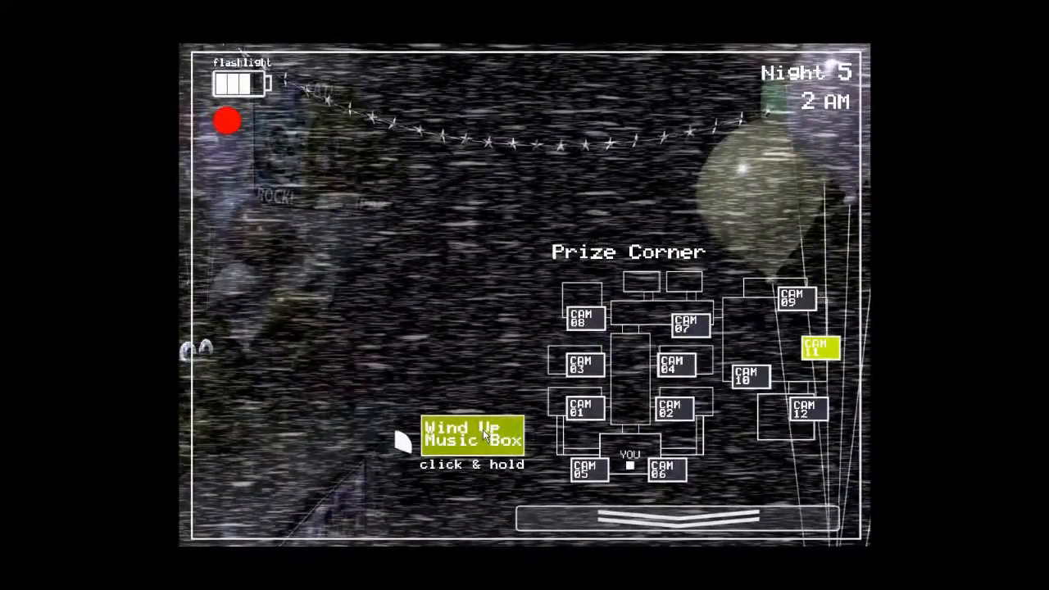